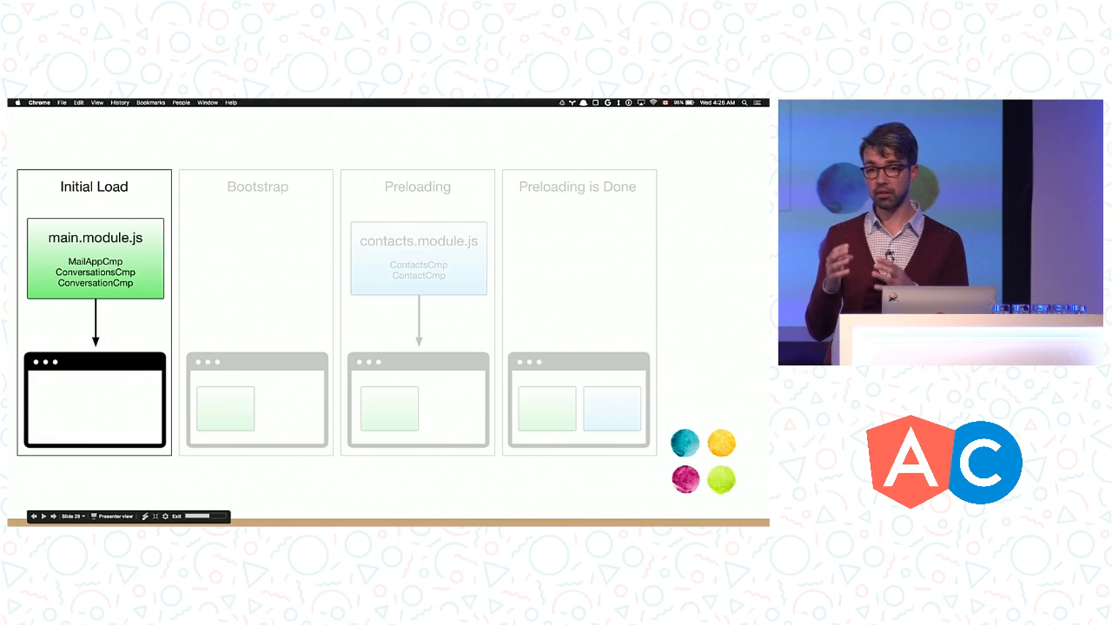
pyautogui.press('right')
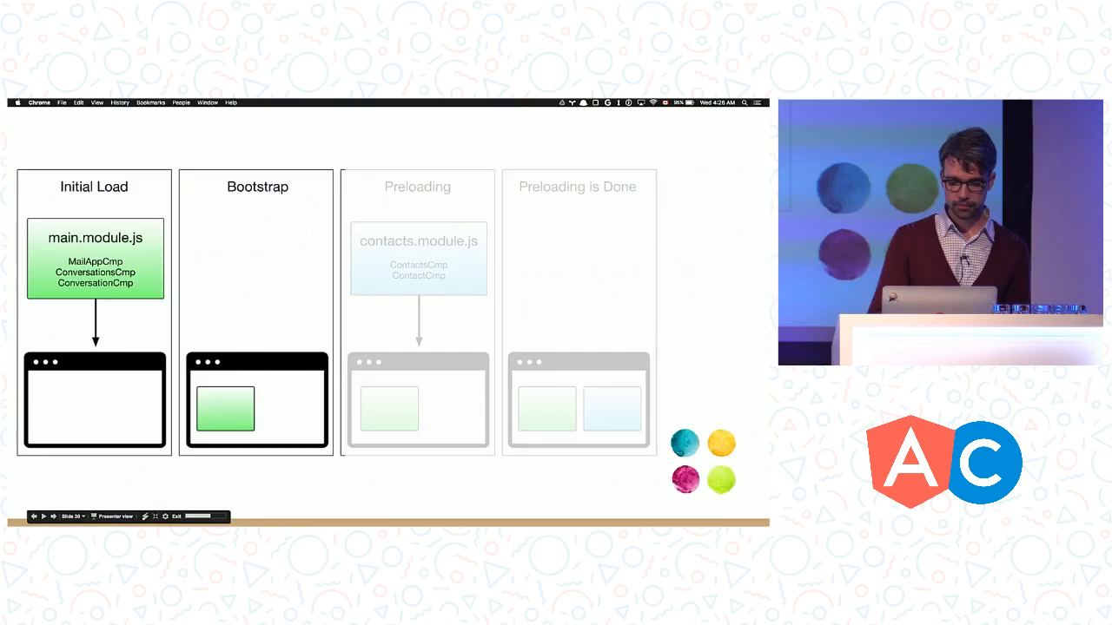